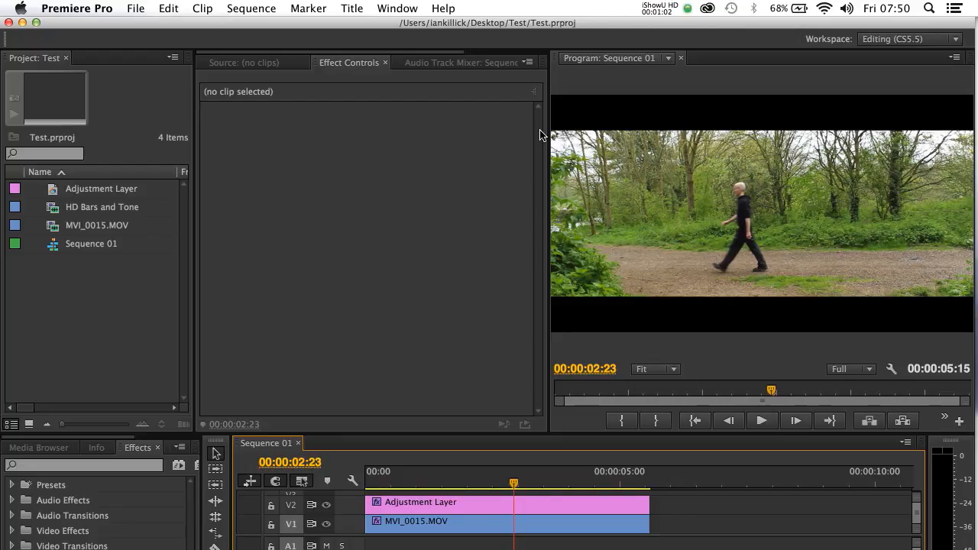
mouse_move(813, 222)
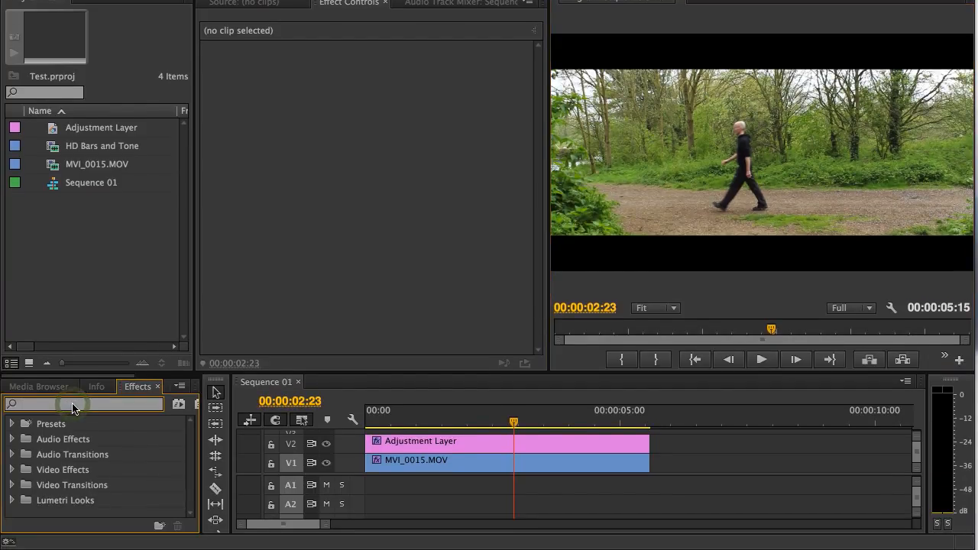
Step: Search effects for 'fast color' and apply Fast Color Corrector to MVI_0015.MOV
type("fast color")
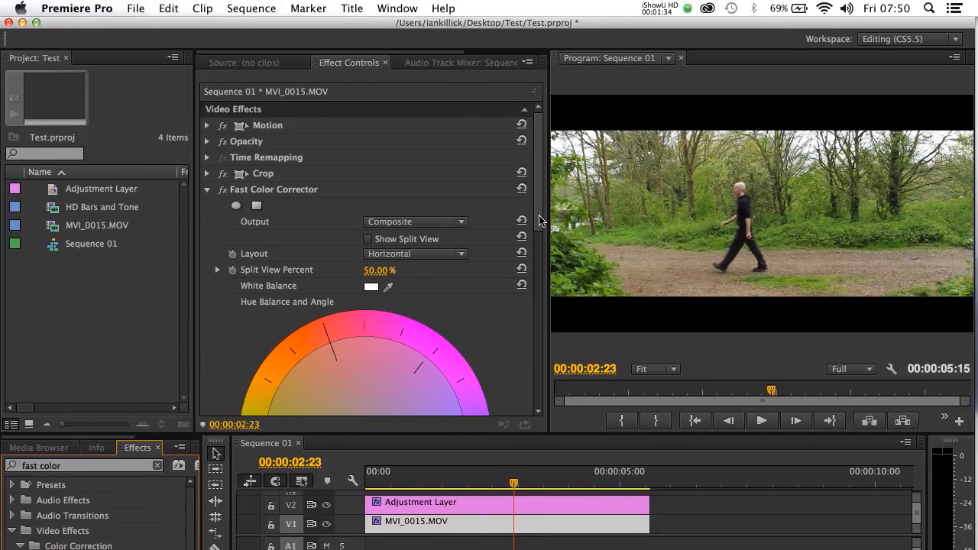
scroll("down", 3)
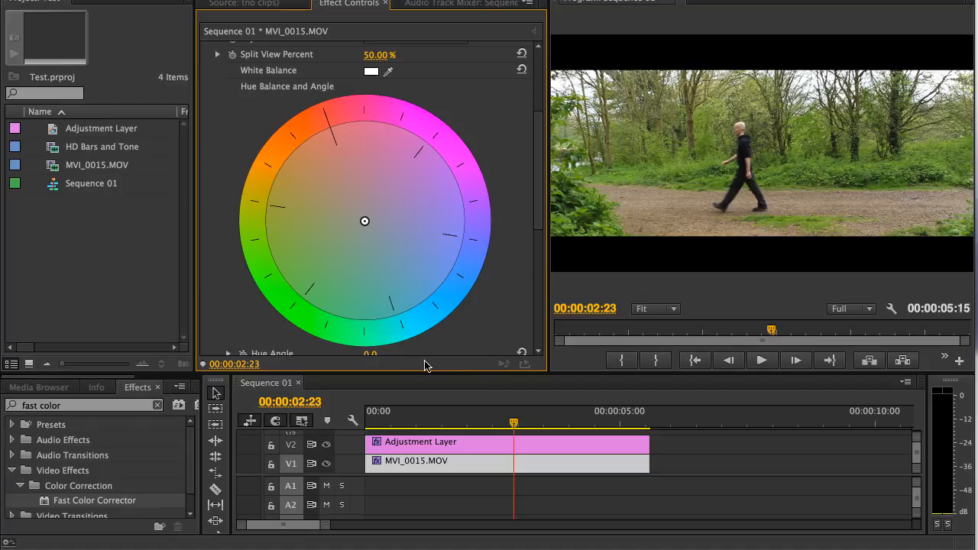
mouse_move(412, 308)
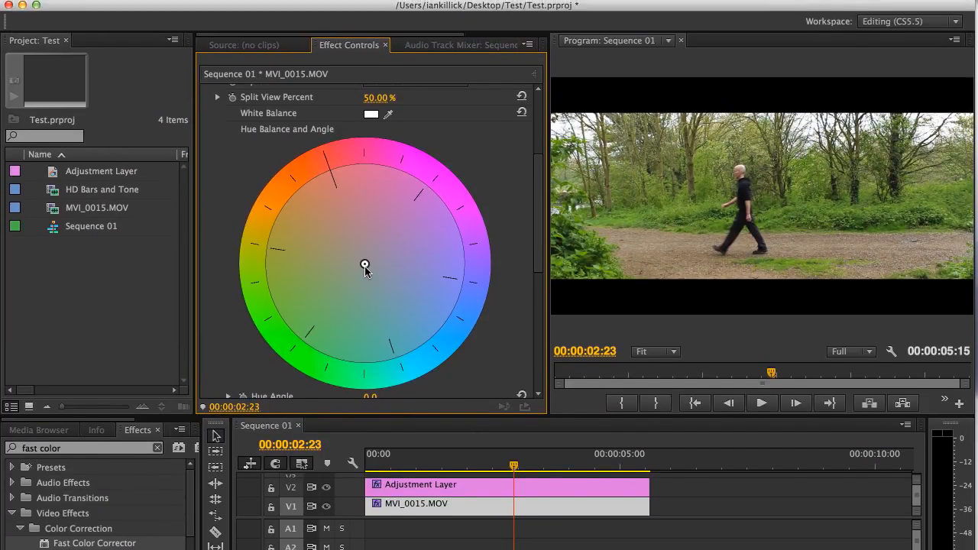
Step: Drag the Hue Balance wheel handle toward orange, then push it further
left_click_drag(365, 266, 372, 275)
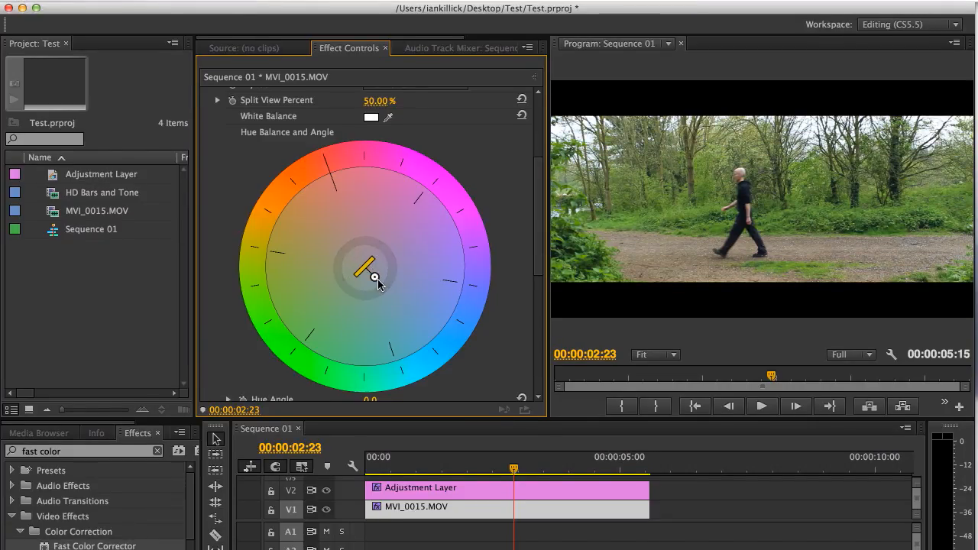
left_click_drag(375, 278, 394, 277)
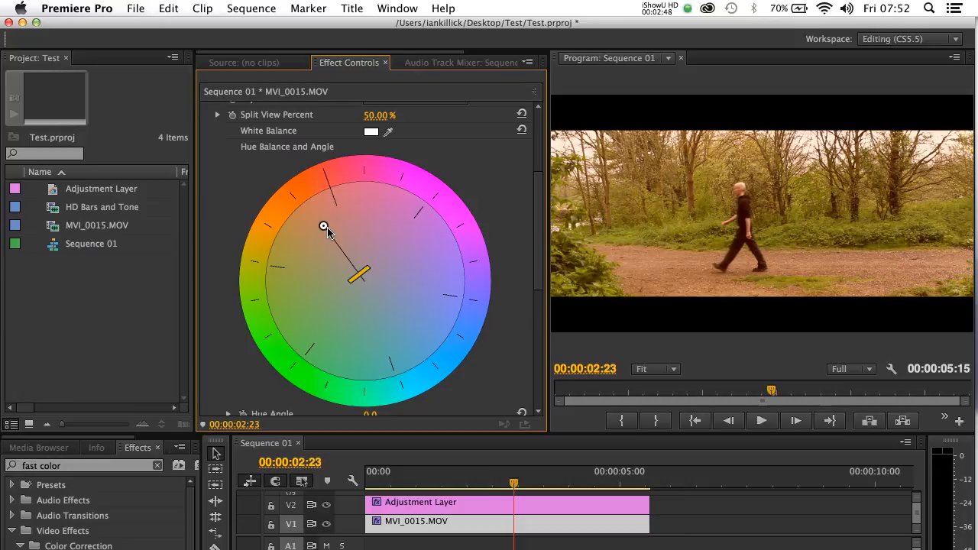
left_click_drag(324, 226, 334, 233)
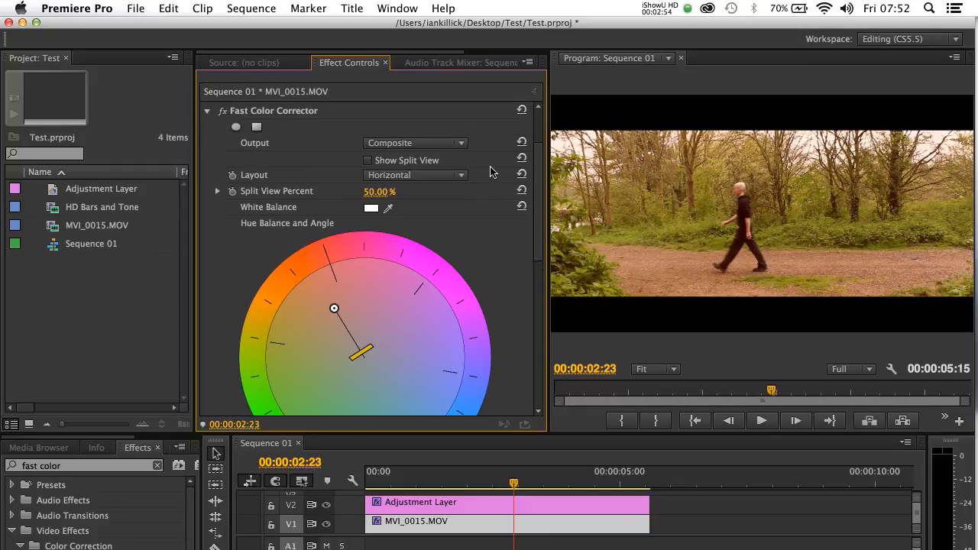
Step: Reset the Fast Color Corrector effect to clear the orange tint
left_click(522, 111)
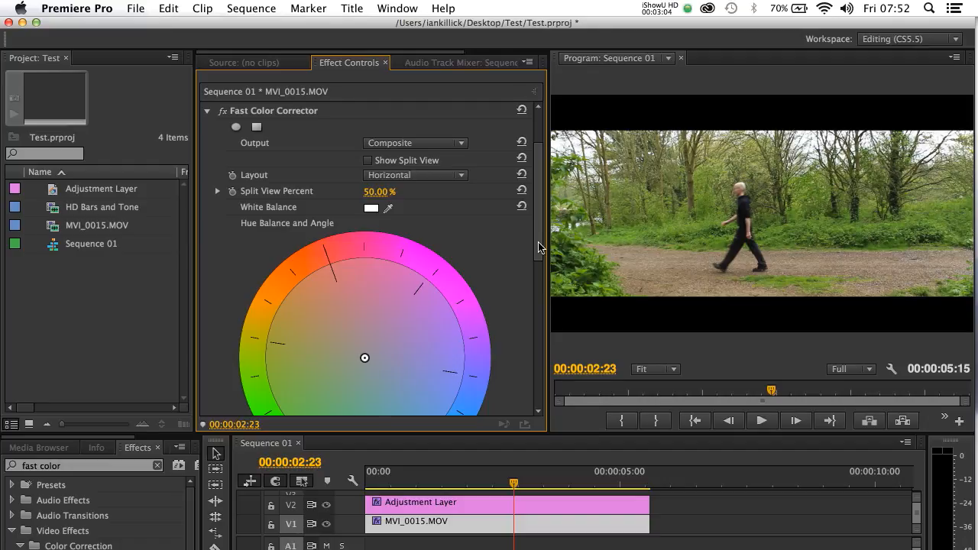
scroll("down", 3)
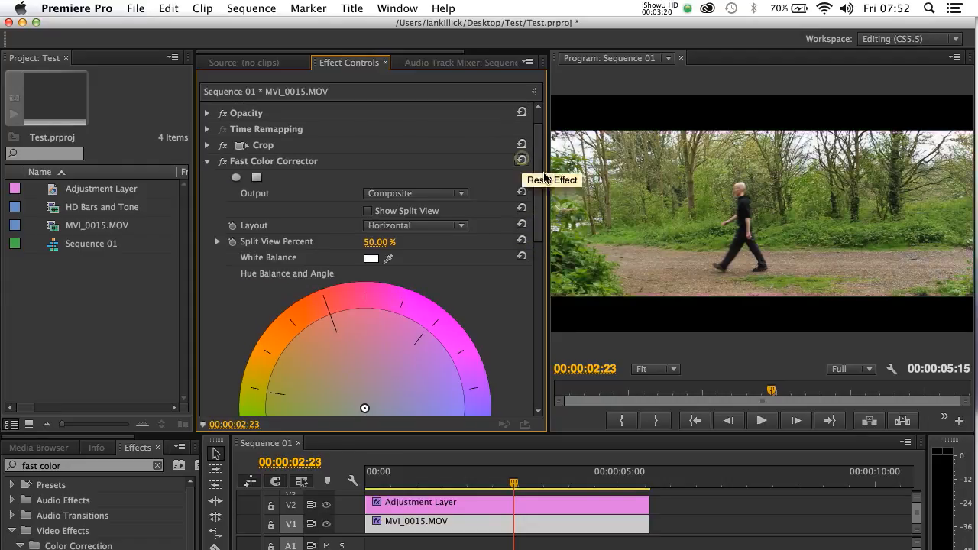
Step: Scroll Effect Controls down to the Fast Color Corrector Saturation setting
scroll("down", 3)
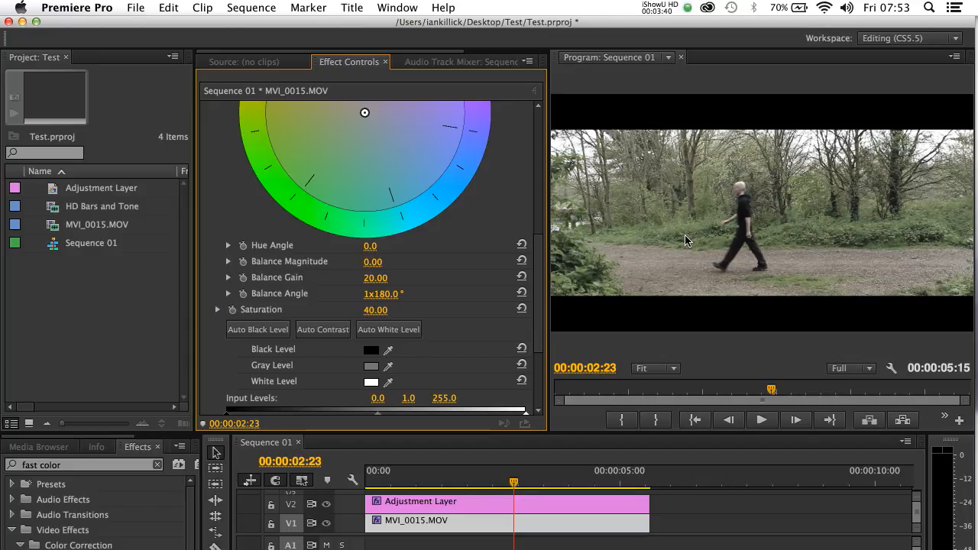
mouse_move(694, 189)
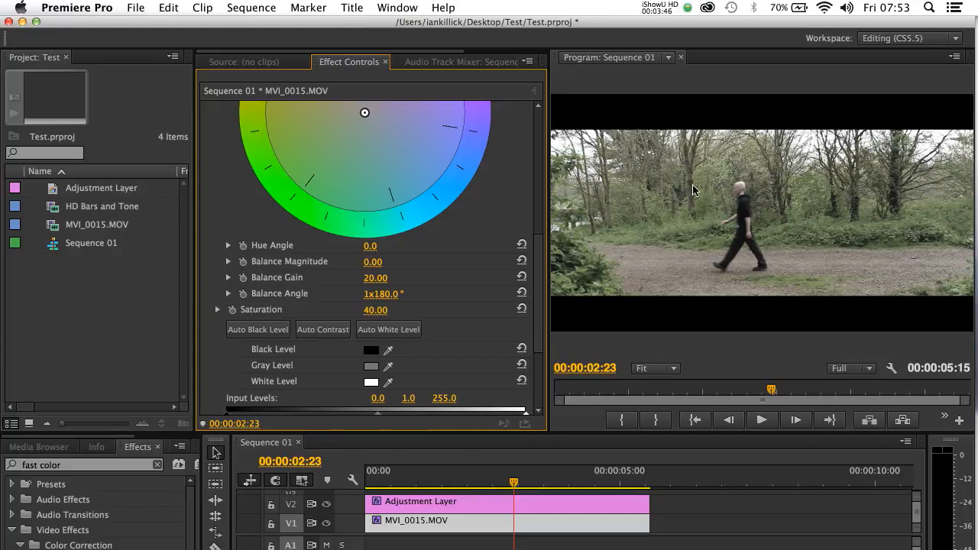
mouse_move(734, 206)
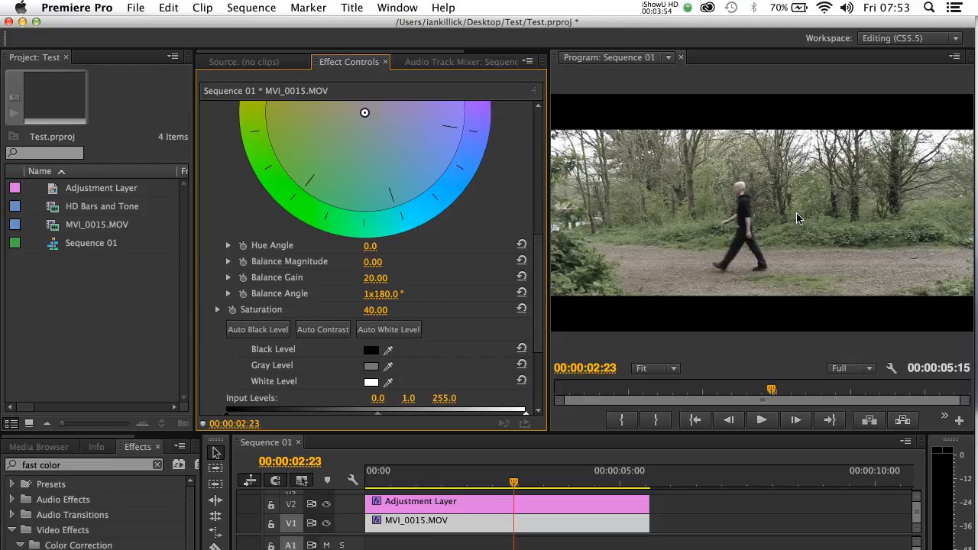
mouse_move(561, 283)
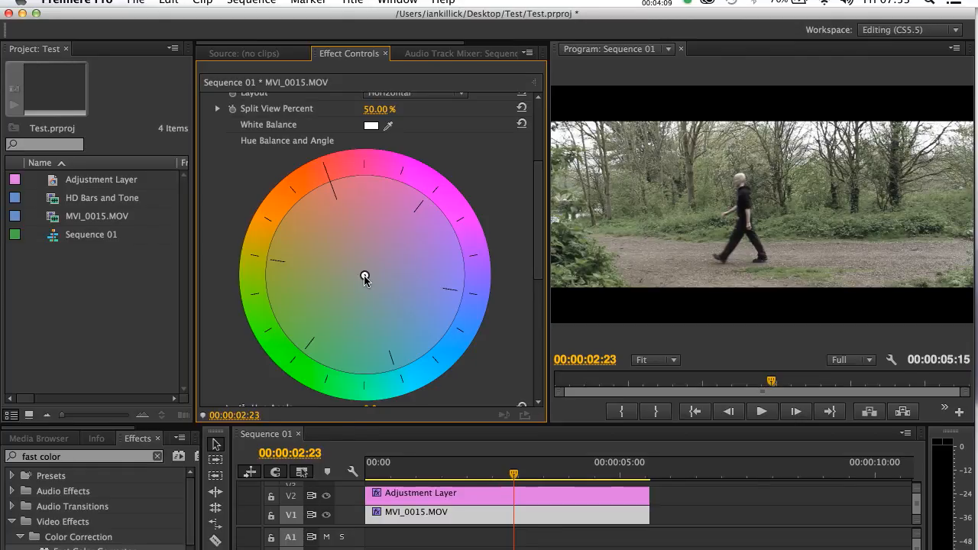
Step: Drag the Hue Balance handle toward blue, then orange-red, and fine-tune the warm tint
left_click_drag(364, 277, 359, 267)
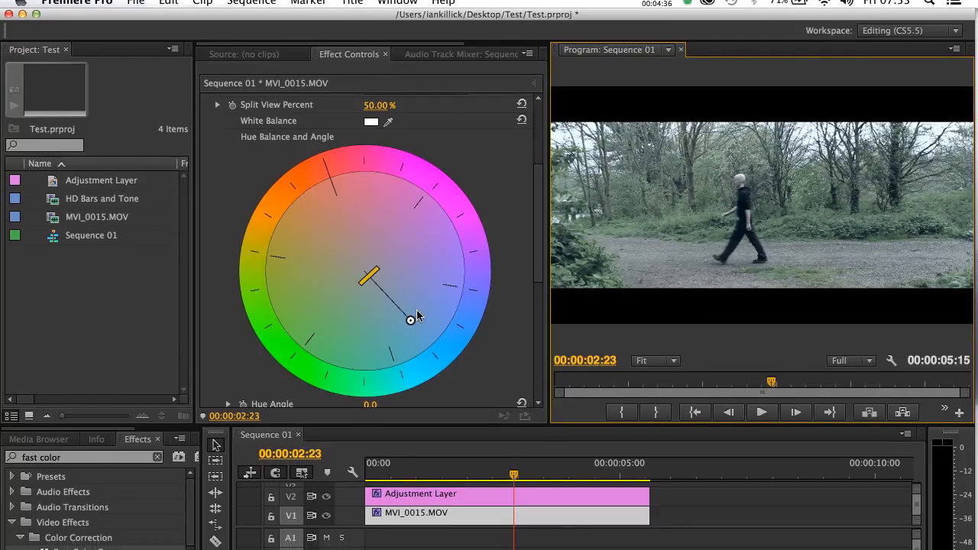
left_click_drag(411, 319, 329, 252)
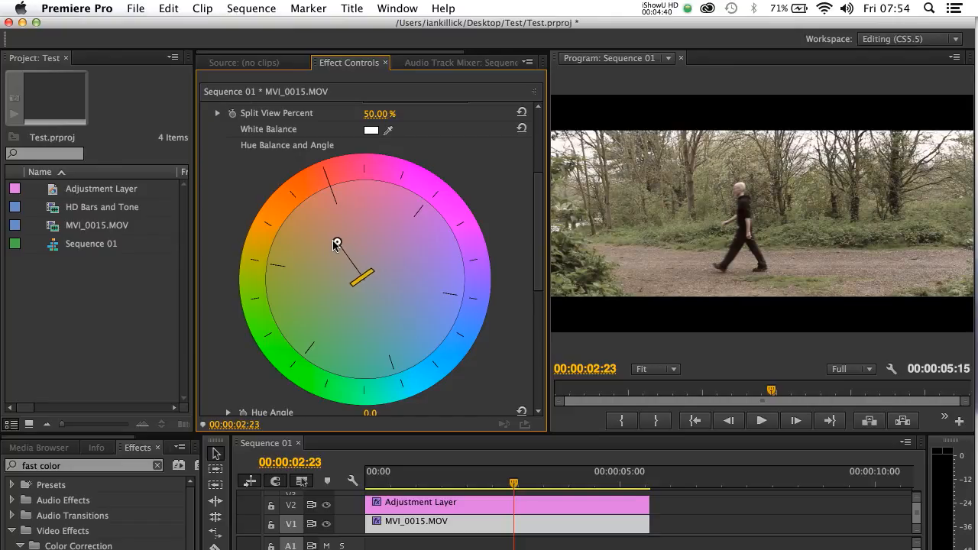
left_click_drag(336, 243, 335, 248)
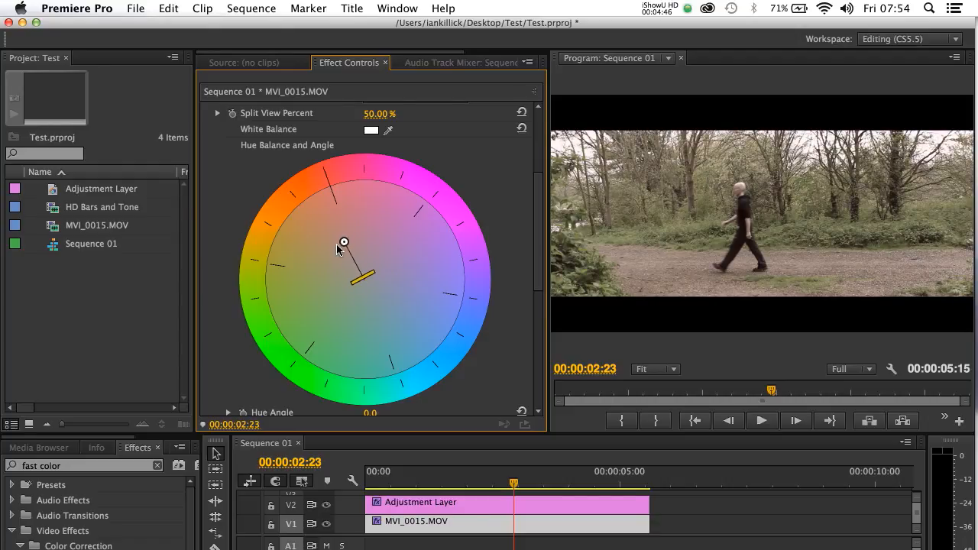
left_click_drag(343, 242, 334, 250)
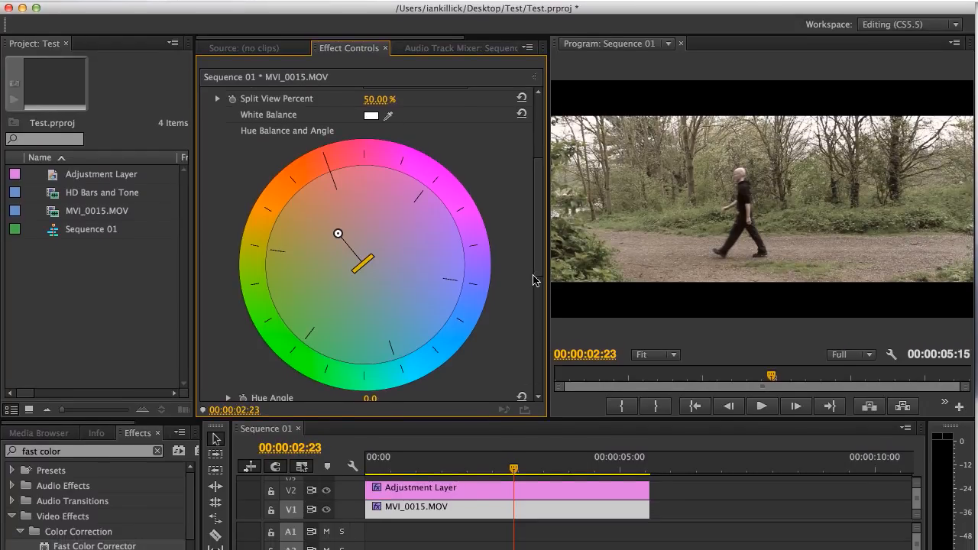
scroll("down", 3)
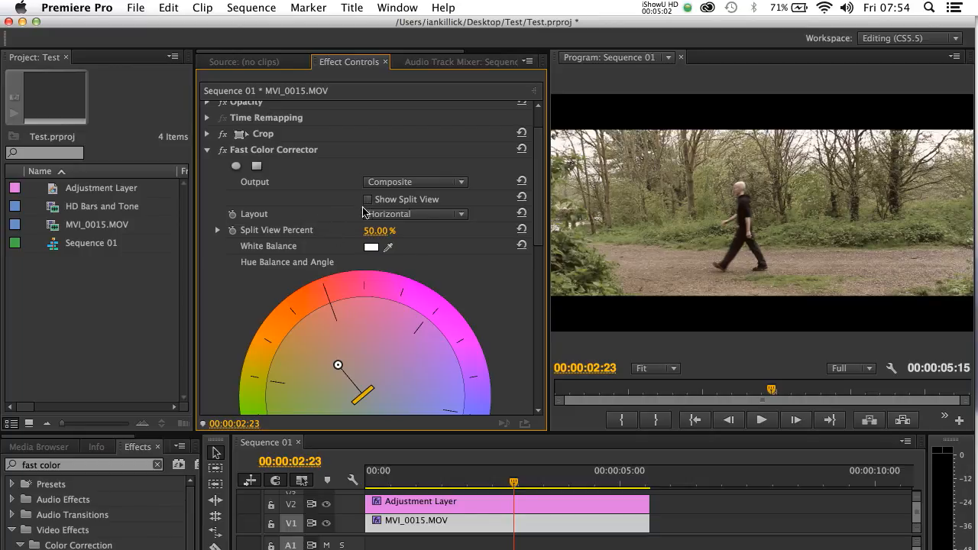
Step: Set the split Layout to Vertical and enable Show Split View
left_click(415, 214)
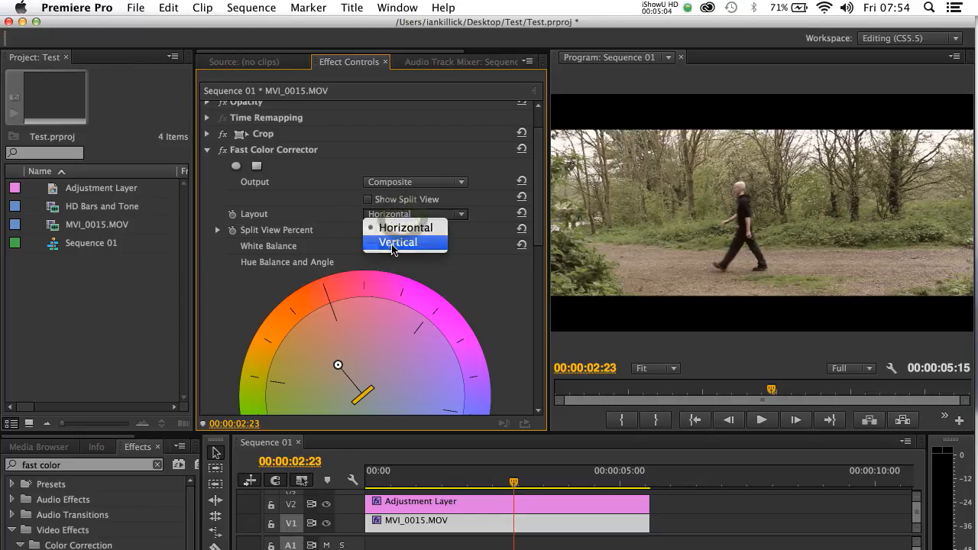
left_click(397, 241)
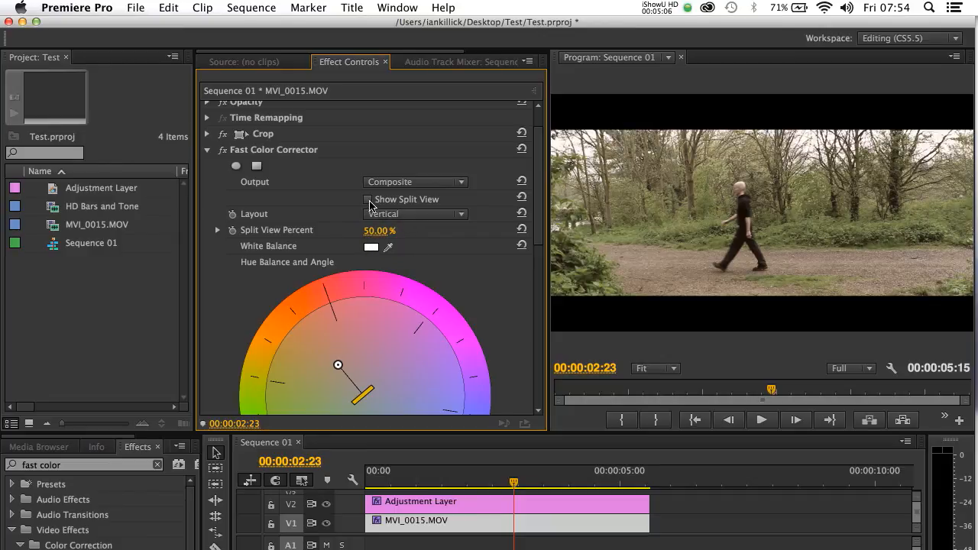
left_click(368, 200)
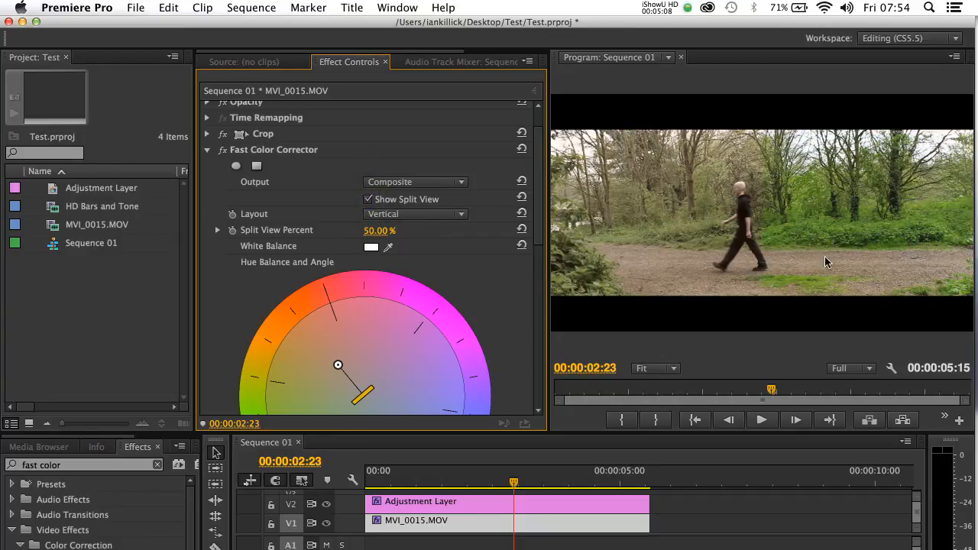
mouse_move(696, 216)
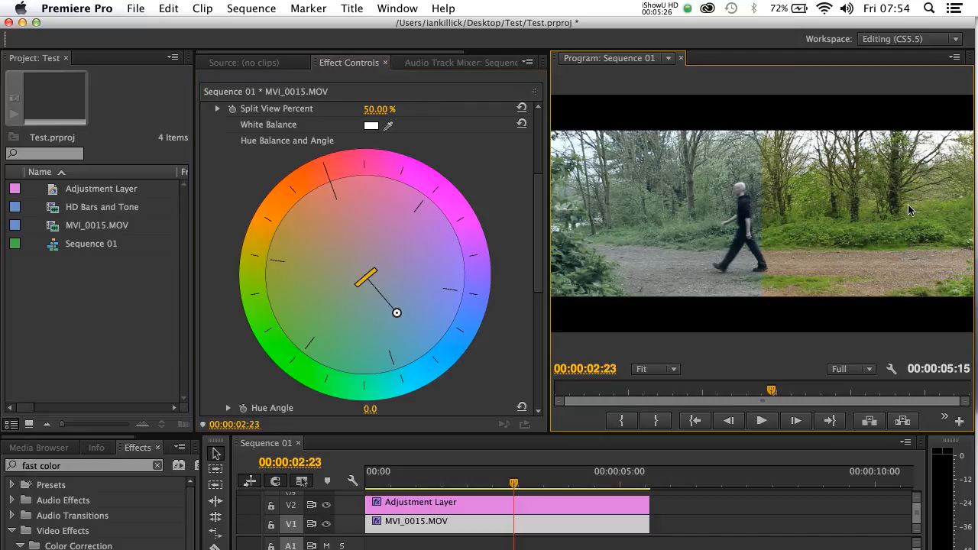
mouse_move(686, 231)
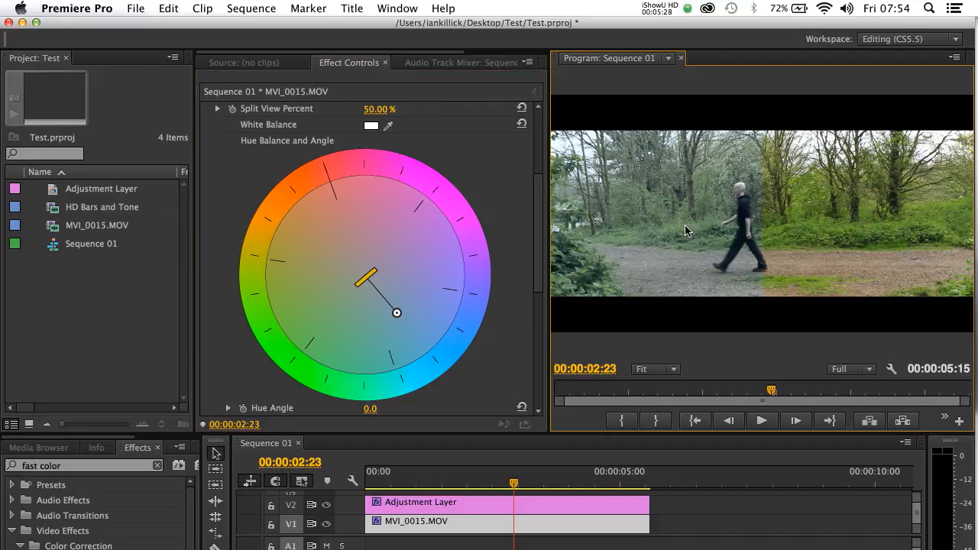